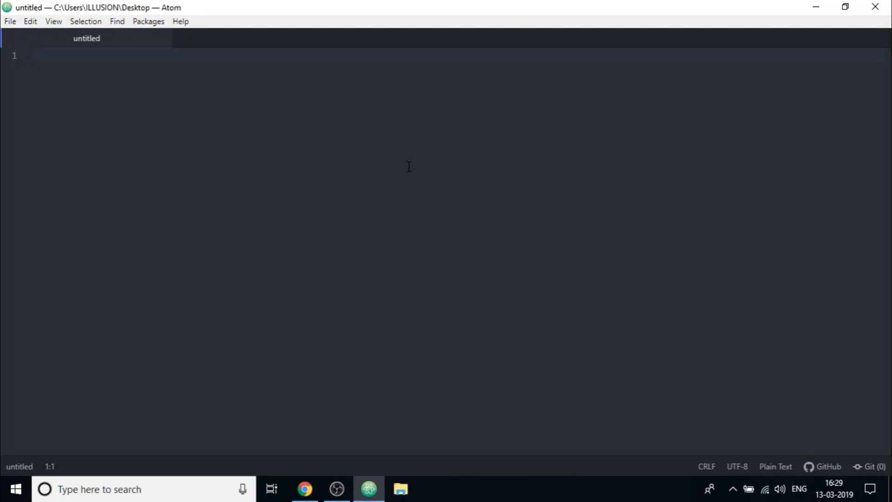
Start saving the empty file and enter MyFirstProgram.c as its Desktop file name.
left_click(33, 55)
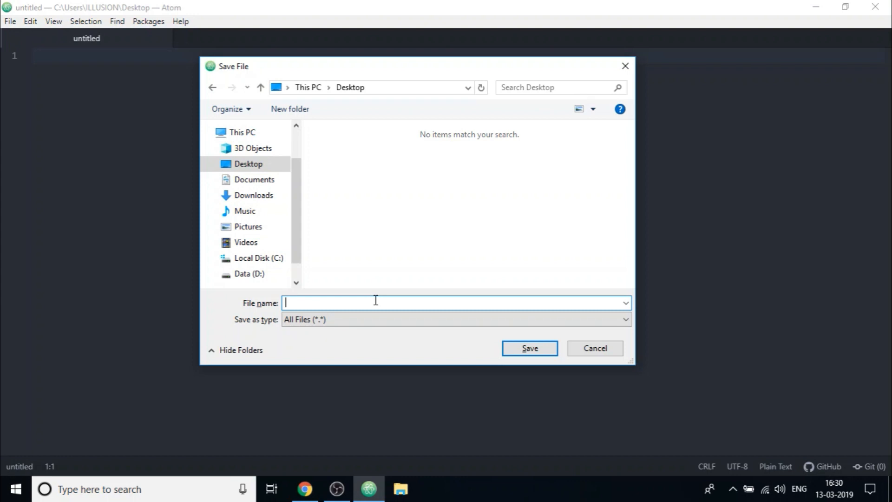
type("M")
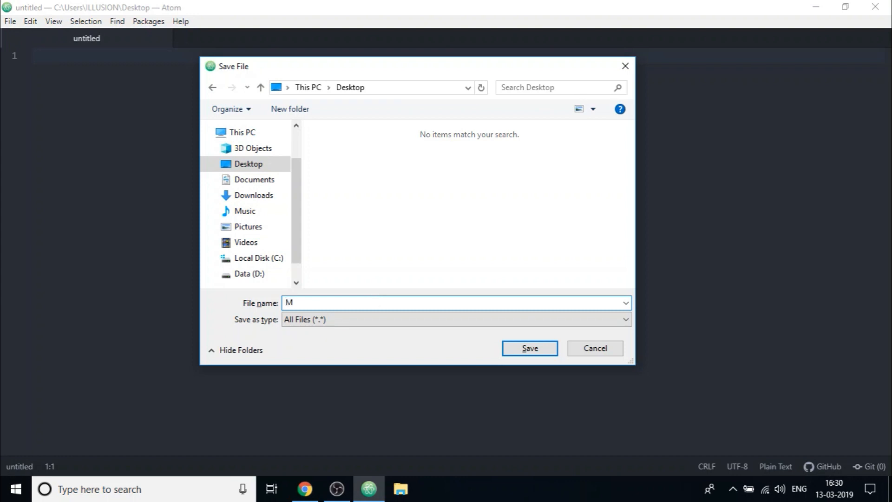
type("yFirstP")
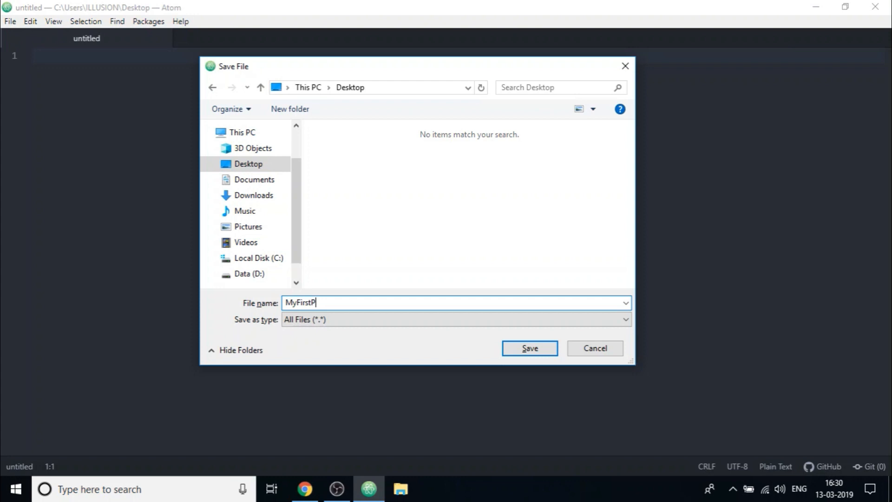
type("rogram")
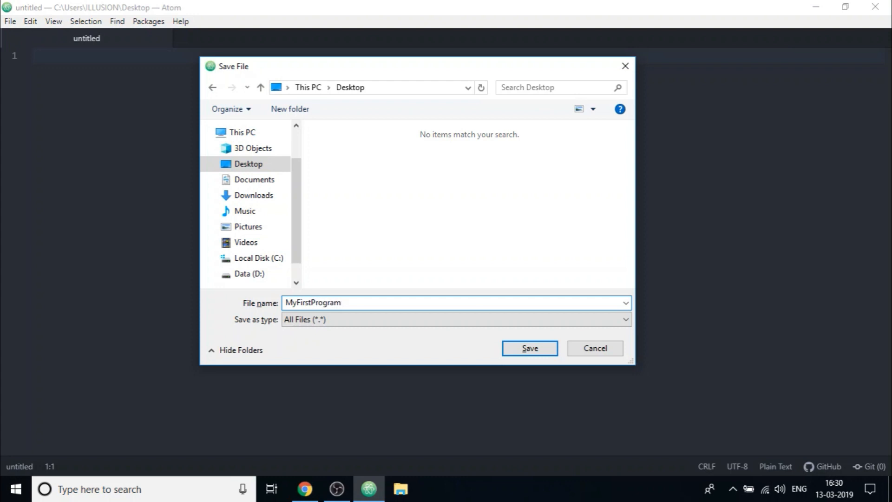
type(".c")
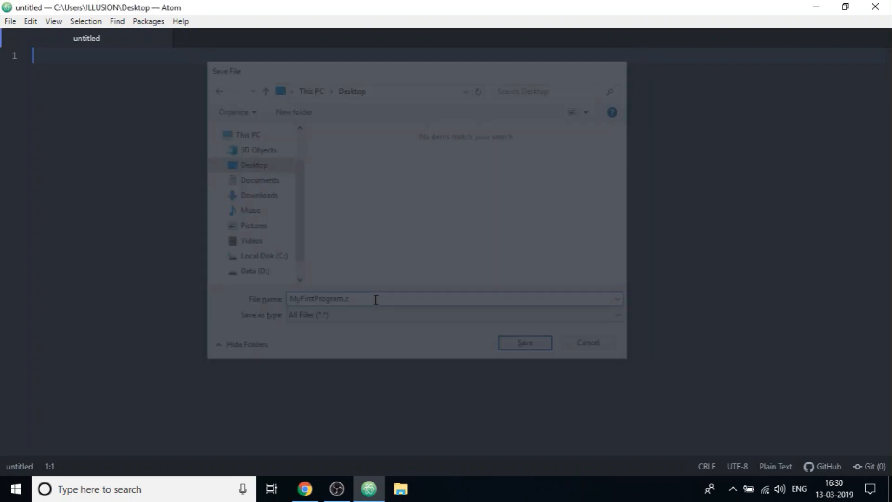
Confirm saving MyFirstProgram.c, then type # on line 1.
left_click(524, 342)
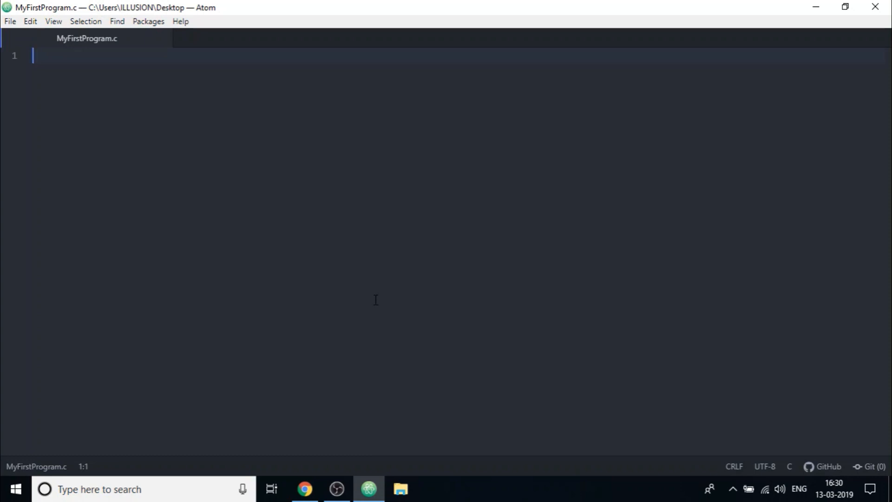
type("#")
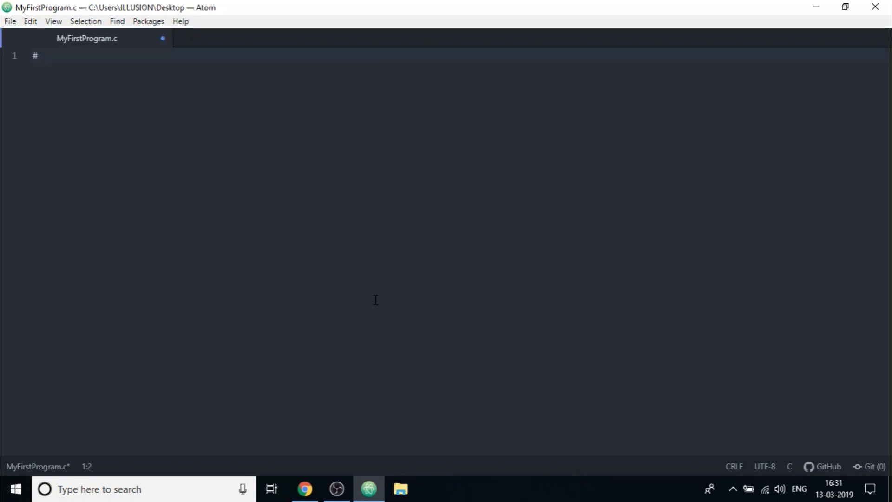
Write #include <stdio.h> and int main() printing "Practice makes you Perfect.".
type("include")
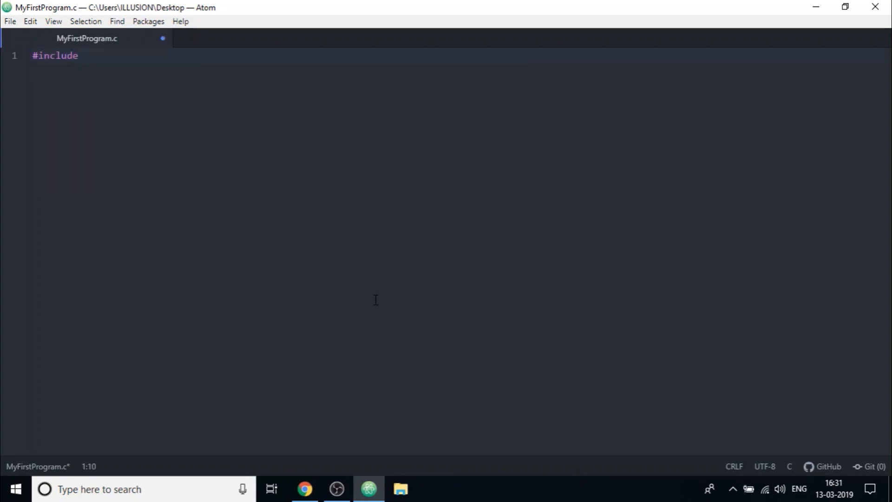
type("<stdio.h>")
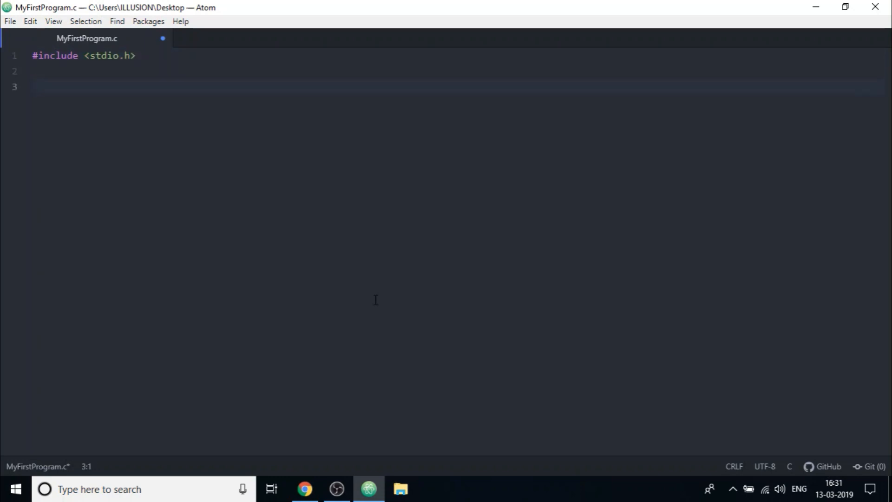
type("int main")
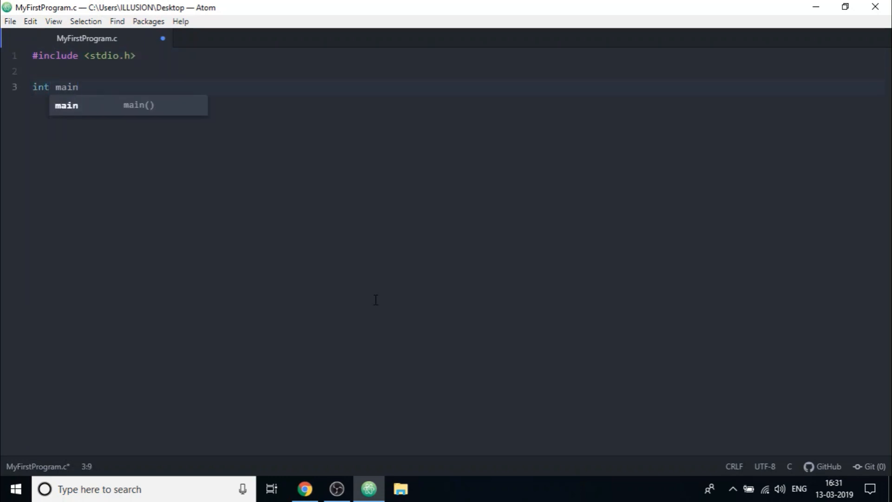
type("() {}")
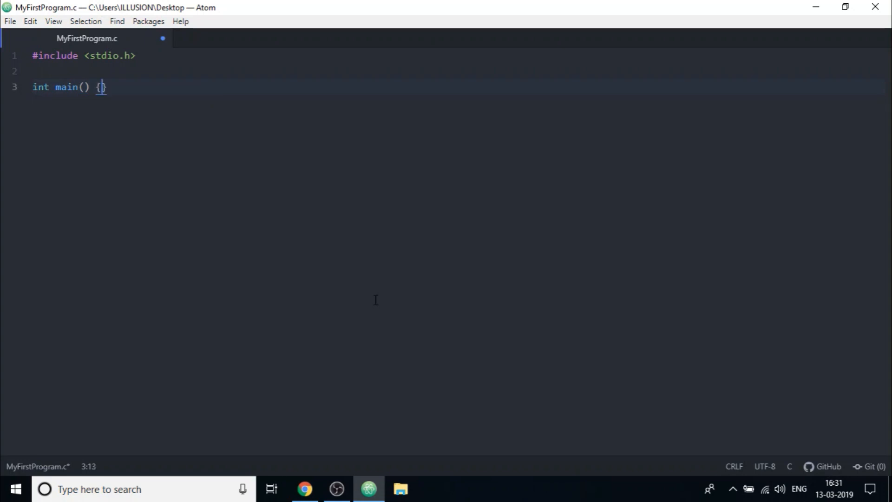
type("printf(")
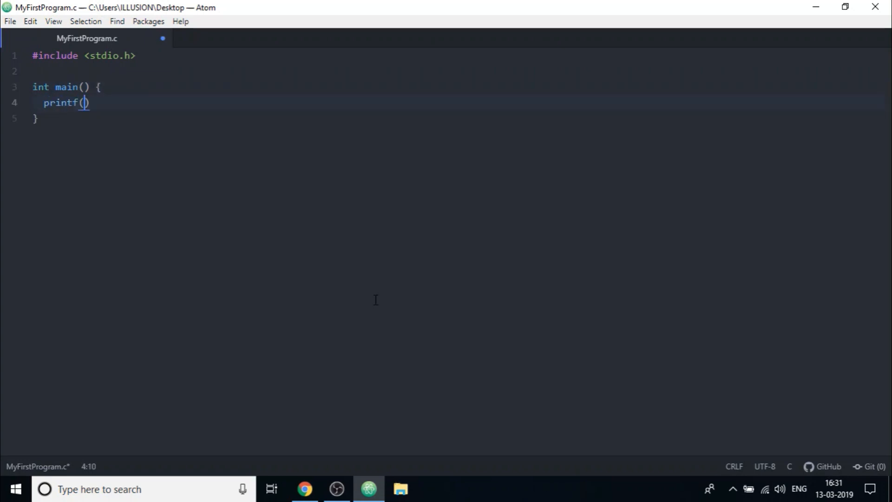
type("\"Pra\"")
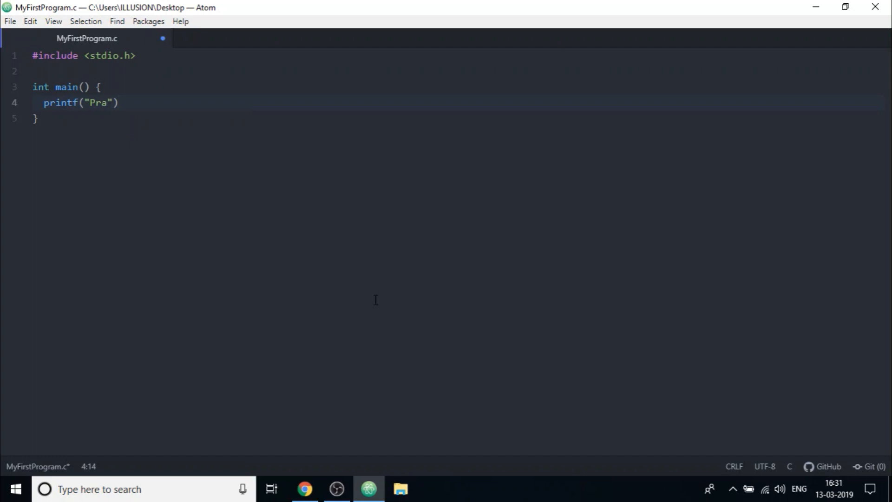
type("ctice makes")
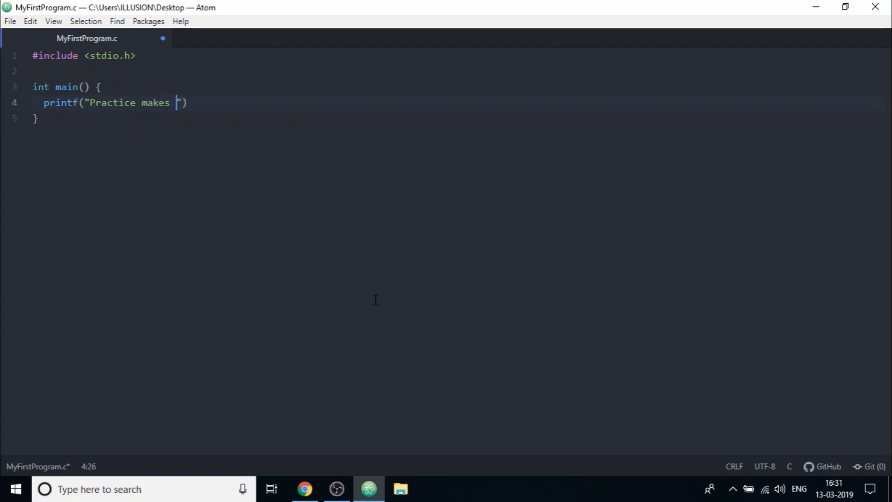
type("you Pere")
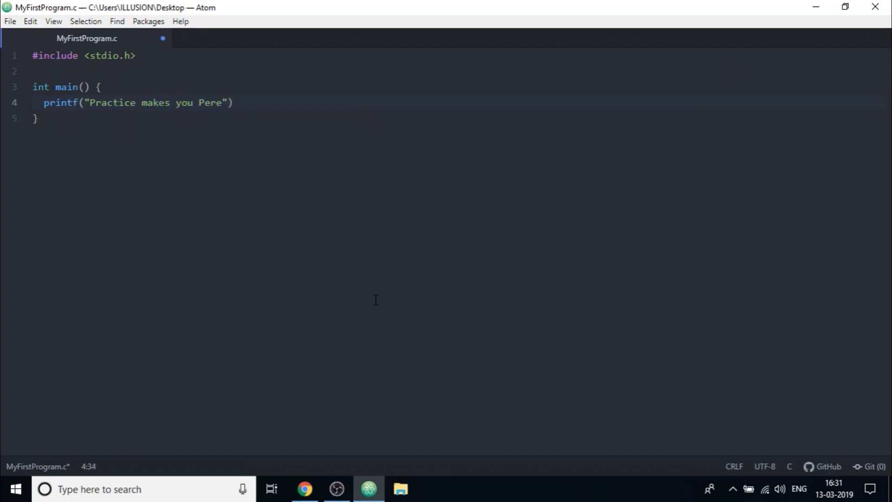
type("fect")
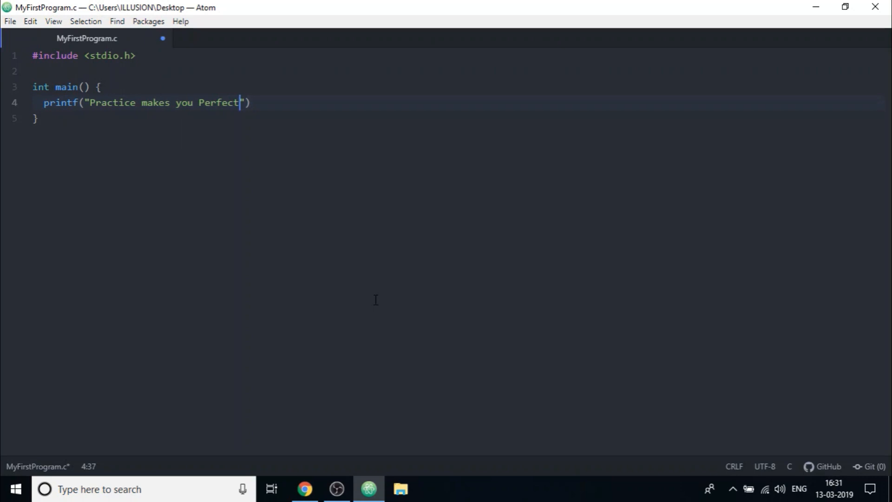
type(".\");")
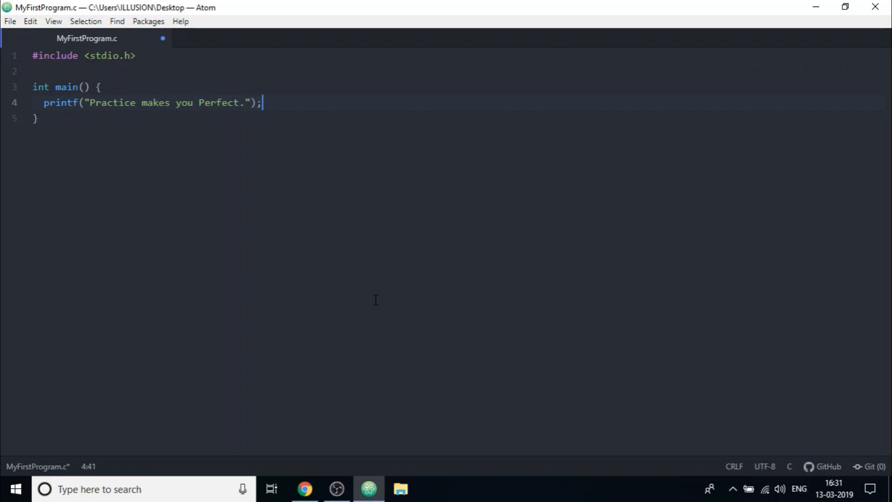
Save the completed C program in MyFirstProgram.c with Ctrl+S.
key("ctrl+s")
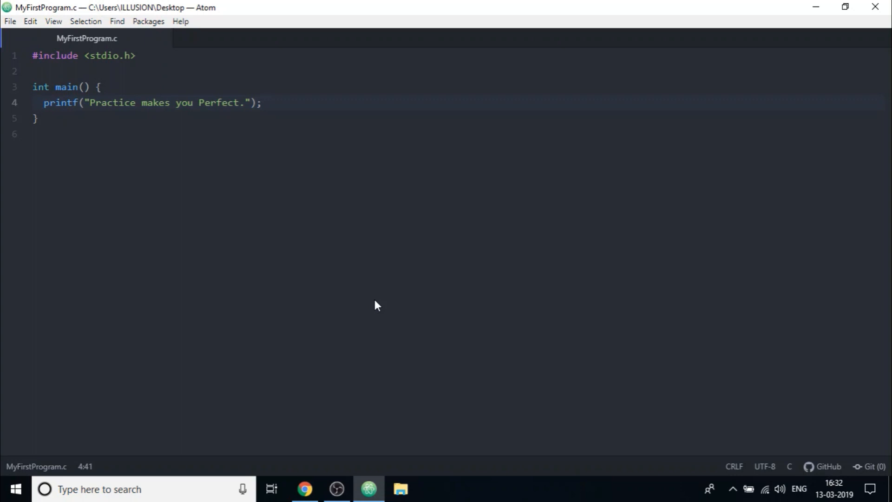
left_click(261, 102)
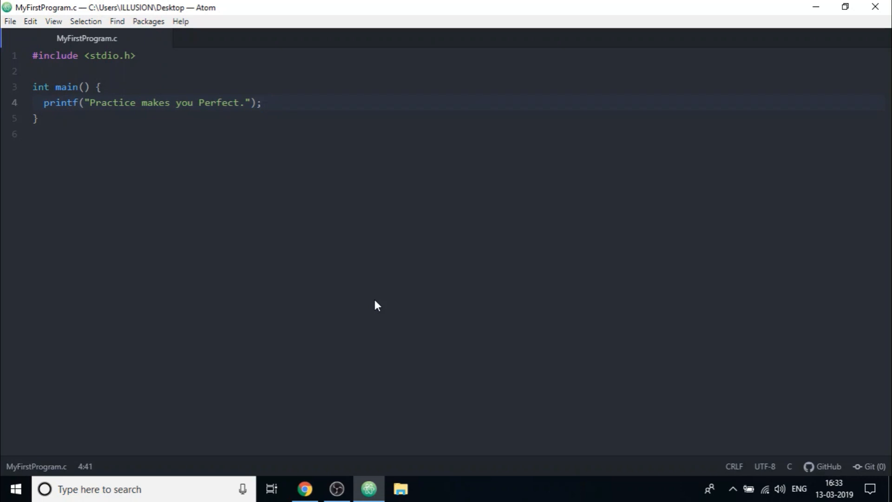
left_click(261, 103)
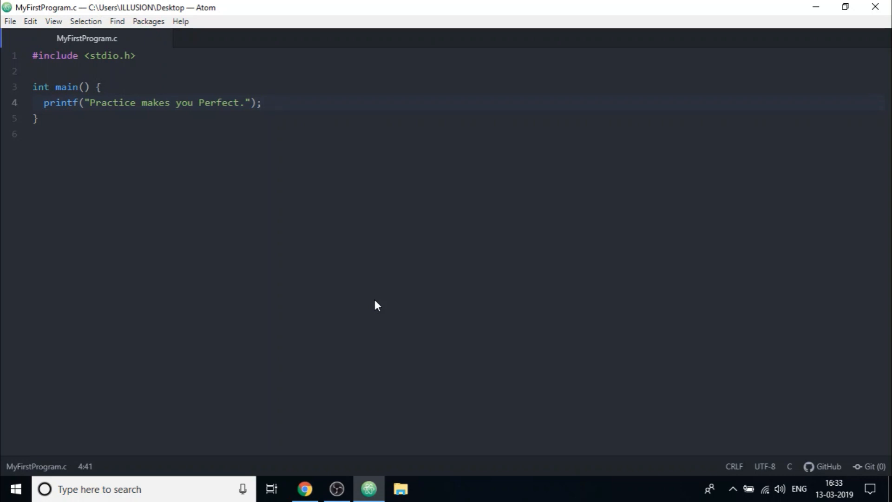
left_click(261, 103)
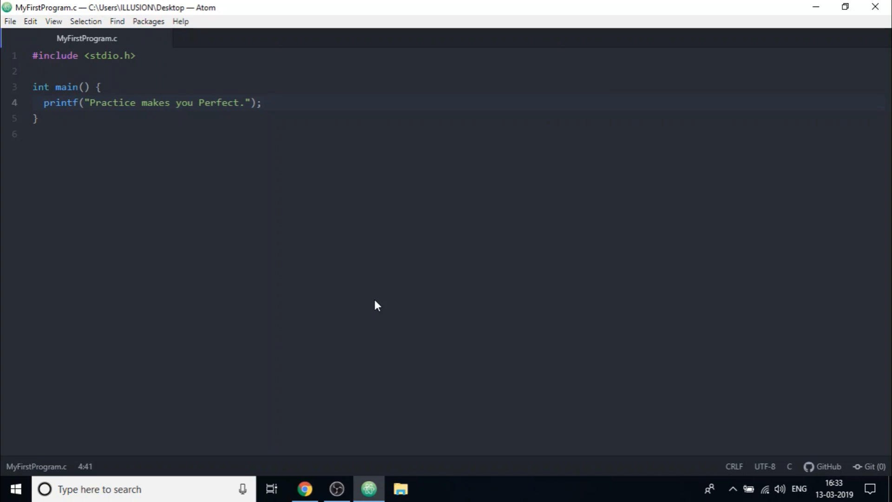
left_click(261, 103)
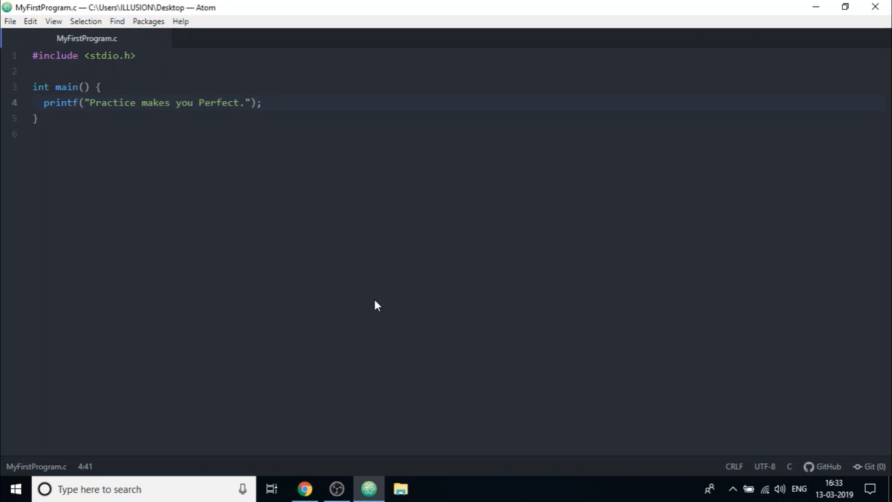
left_click(262, 102)
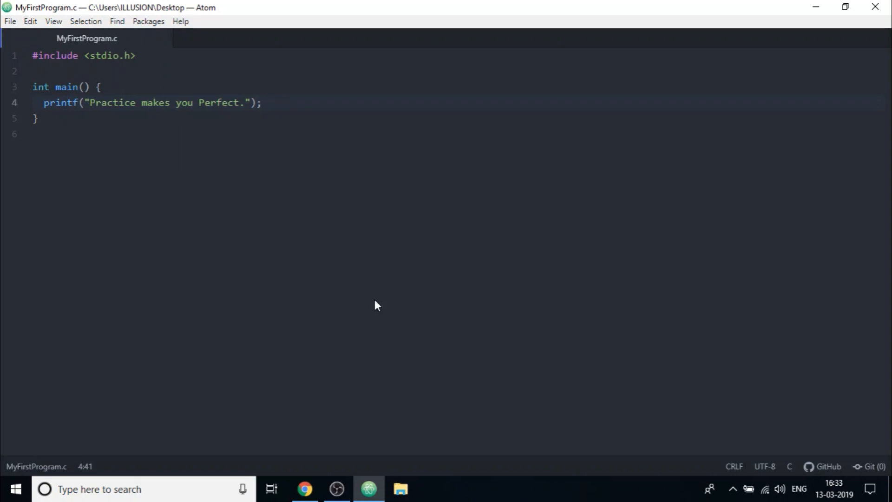
left_click(262, 102)
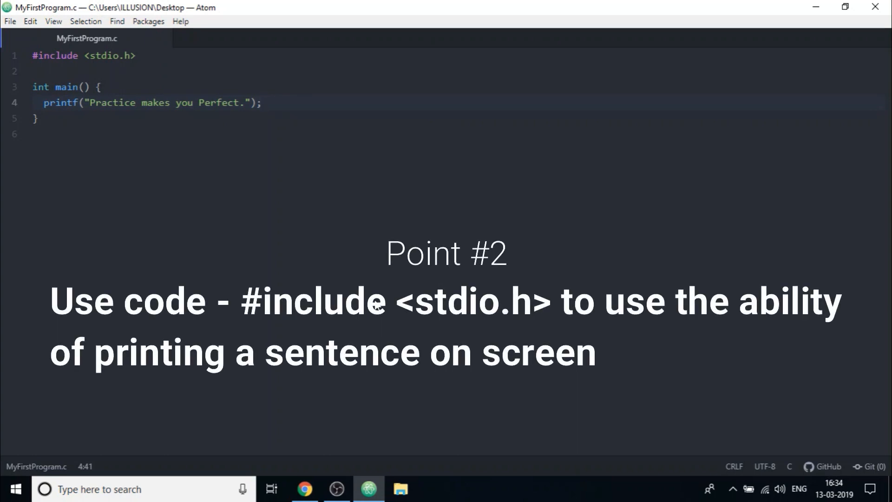
left_click(261, 103)
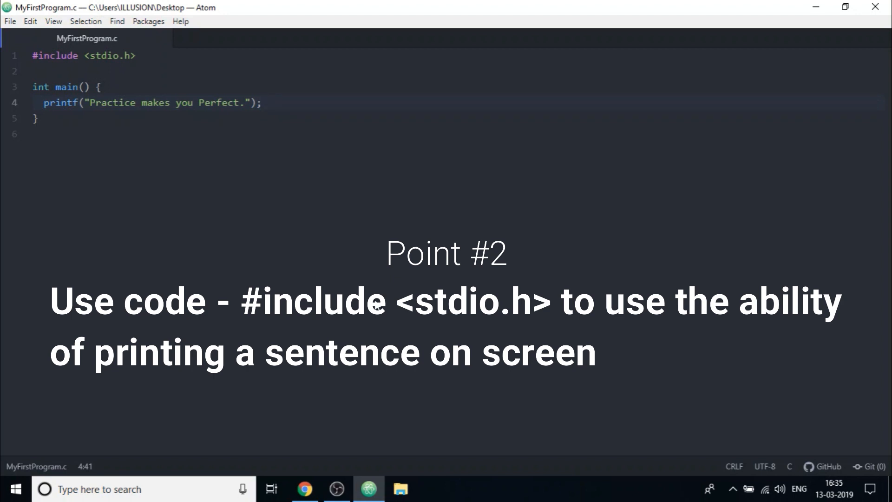
left_click(262, 102)
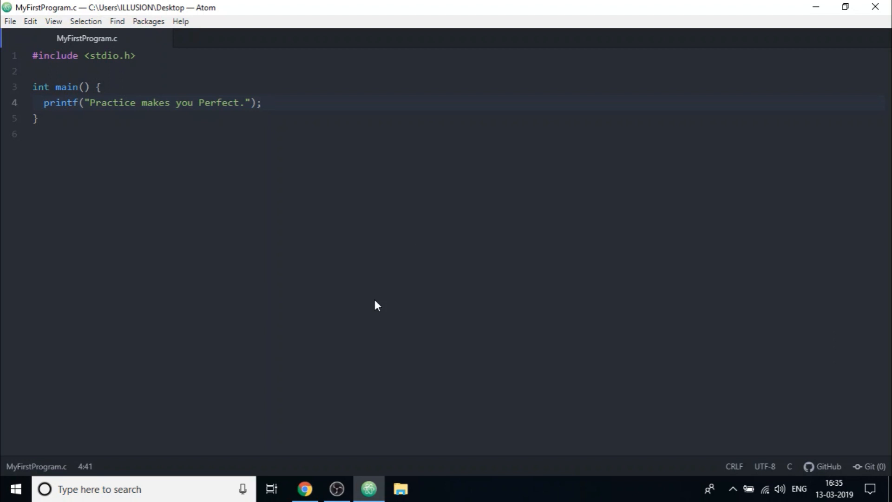
left_click(262, 102)
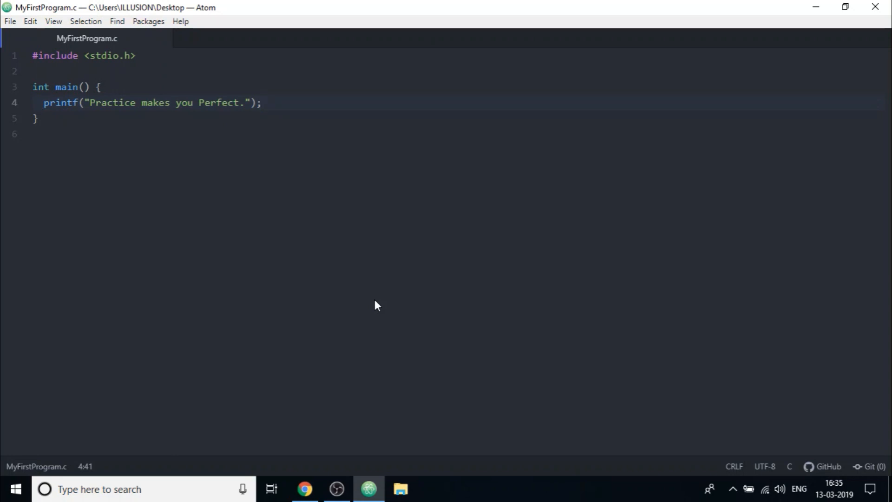
left_click(261, 102)
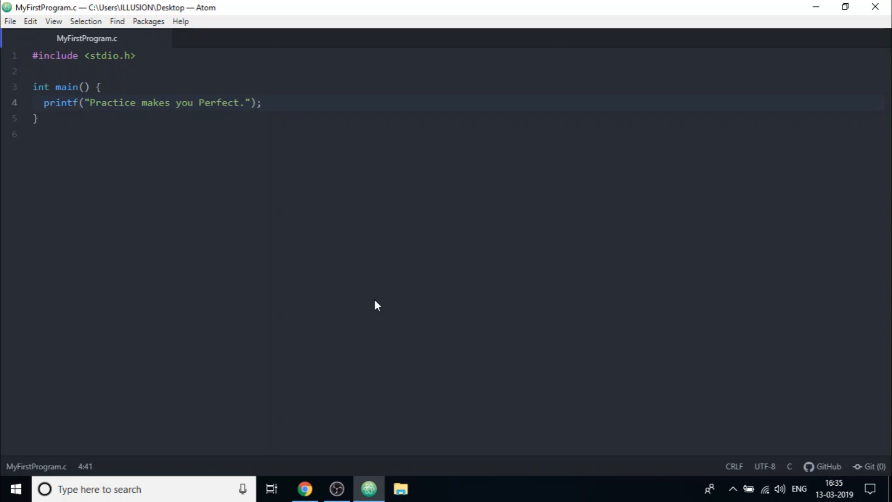
left_click(263, 102)
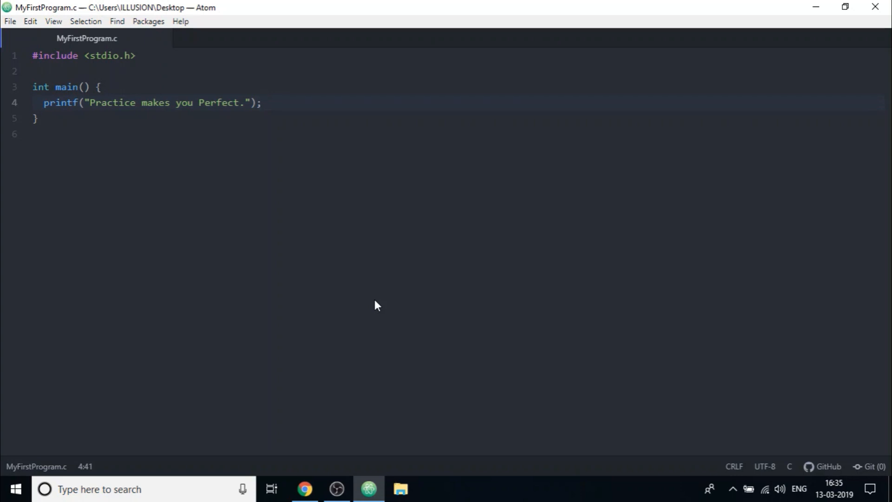
left_click(261, 103)
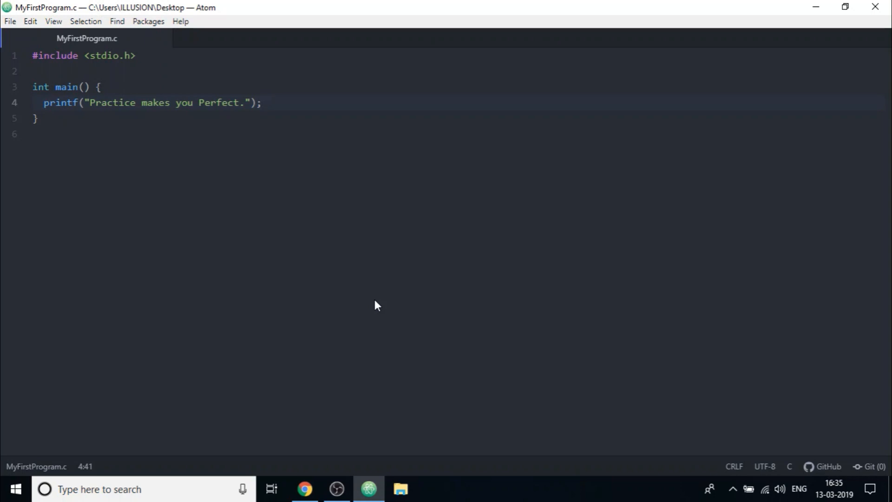
left_click(261, 102)
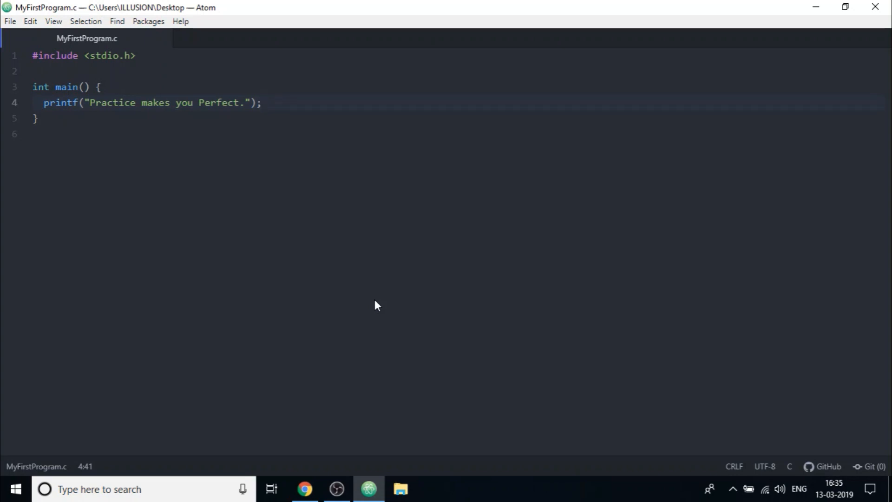
left_click(262, 103)
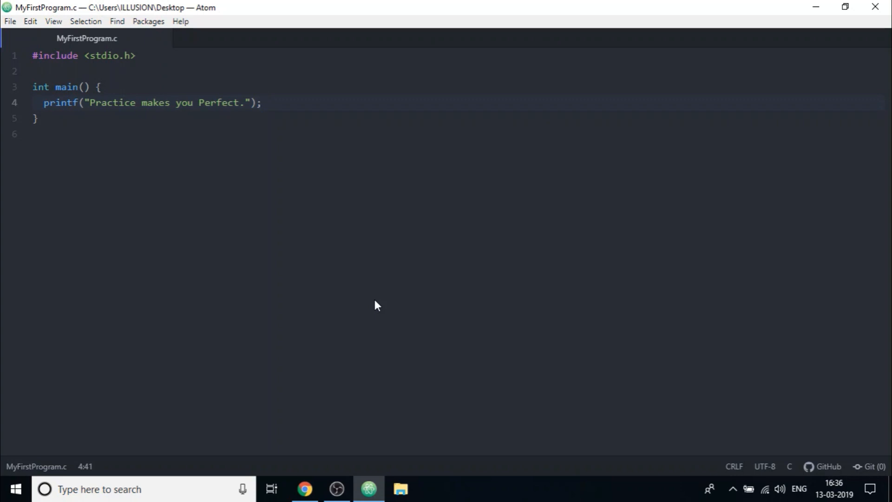
left_click(262, 102)
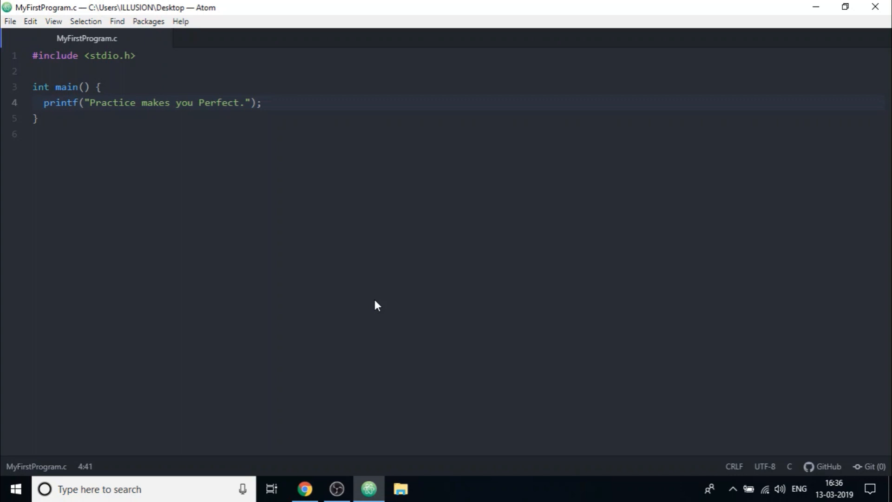
left_click(262, 102)
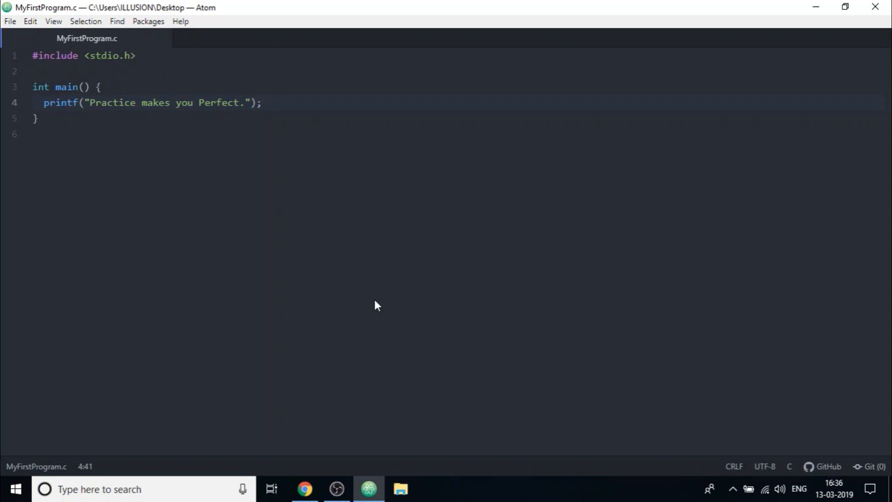
left_click(261, 103)
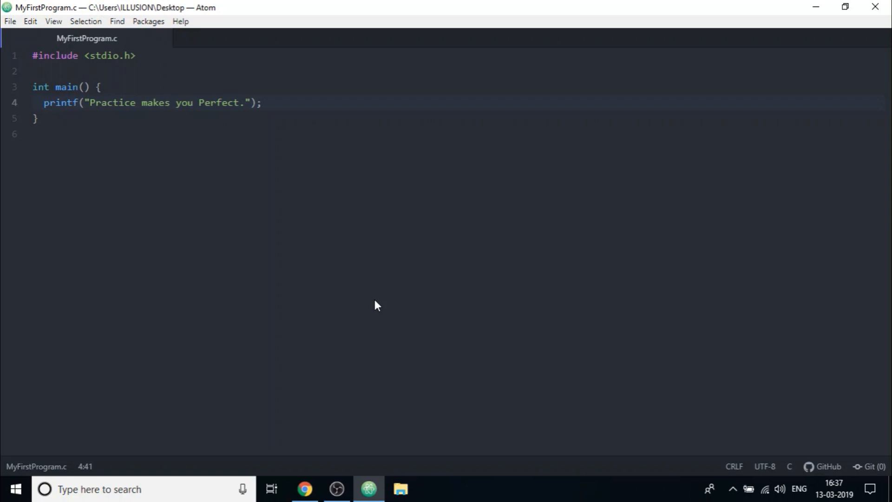
left_click(262, 102)
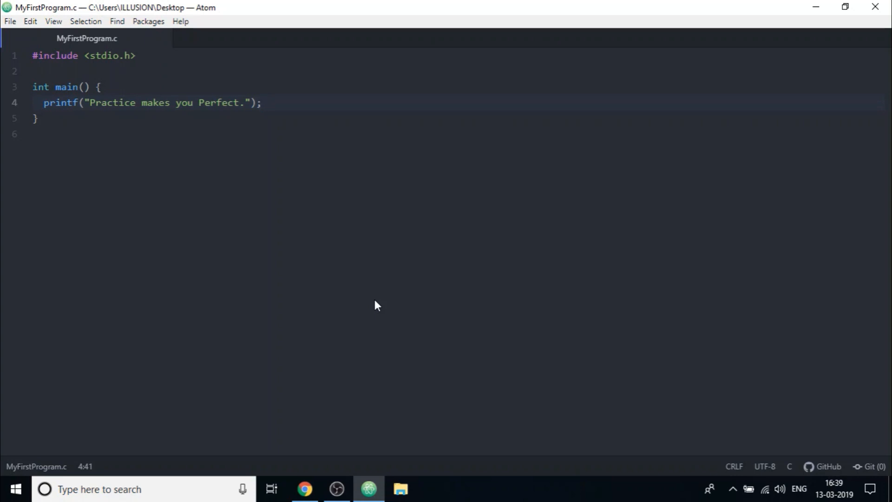
left_click(262, 103)
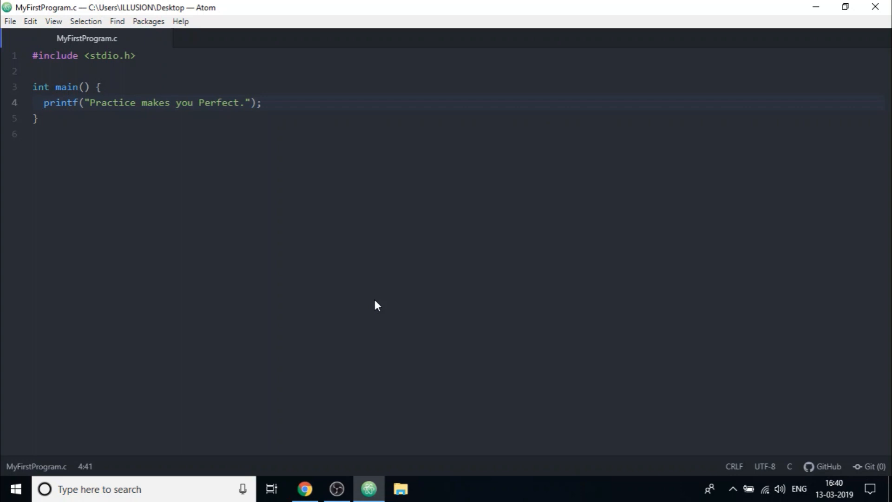
left_click(262, 102)
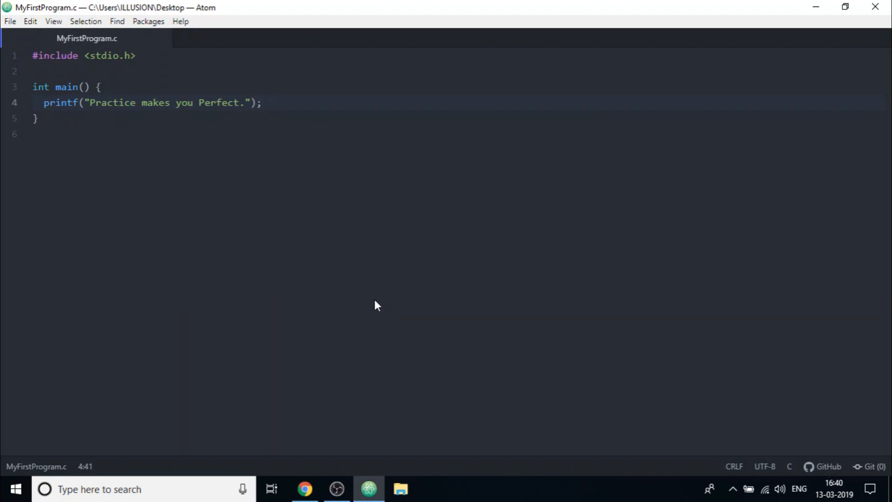
left_click(261, 102)
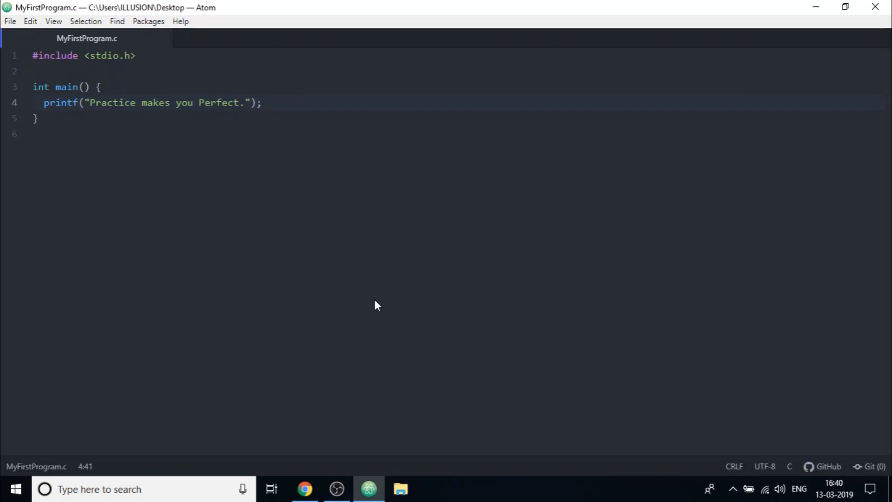
left_click(261, 102)
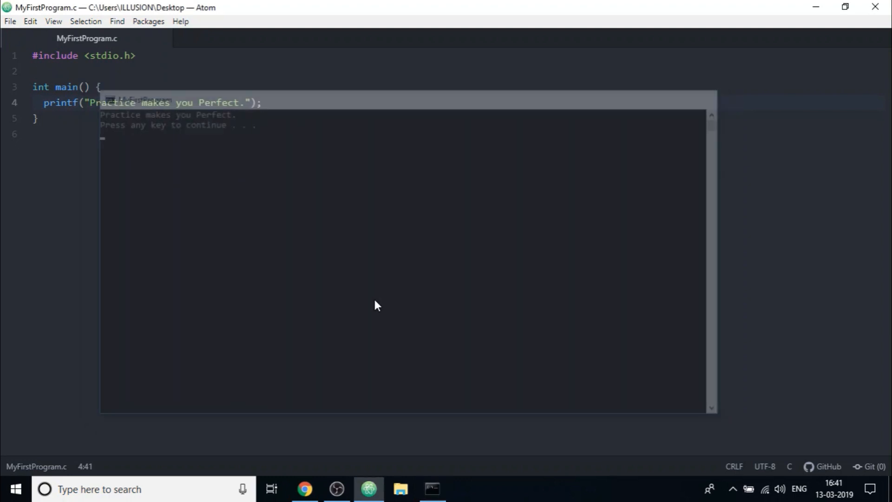
key("enter")
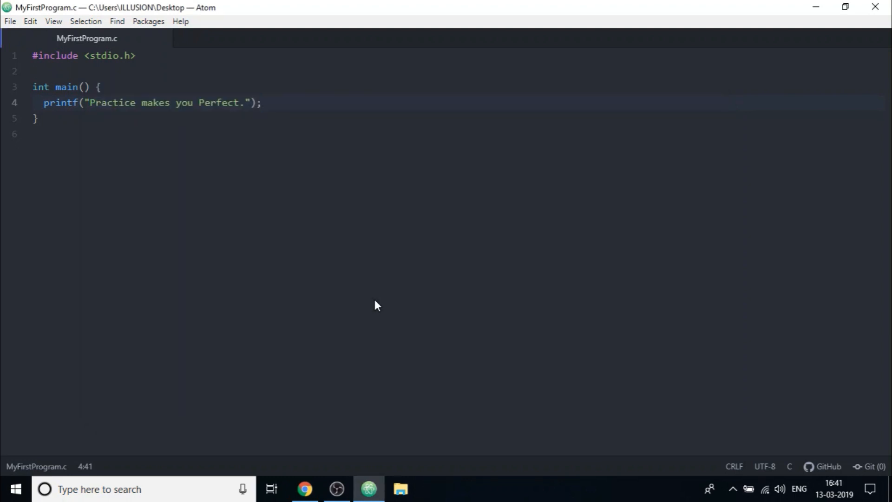
left_click(261, 103)
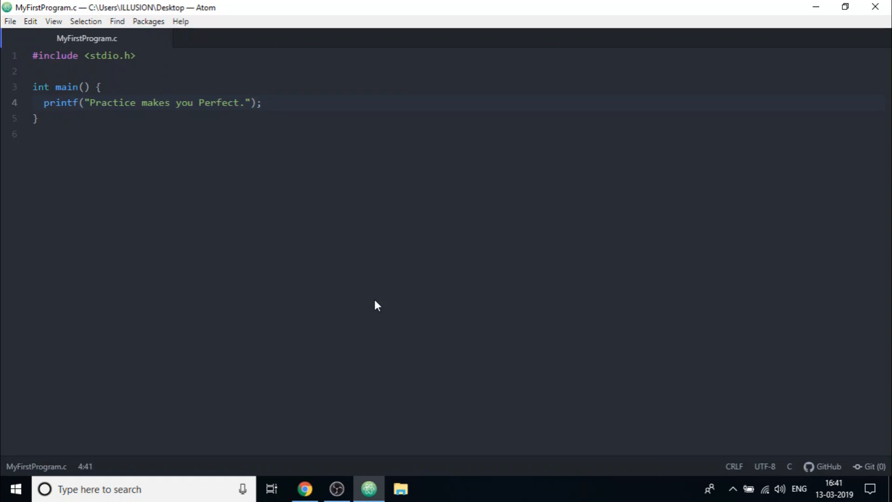
left_click(262, 103)
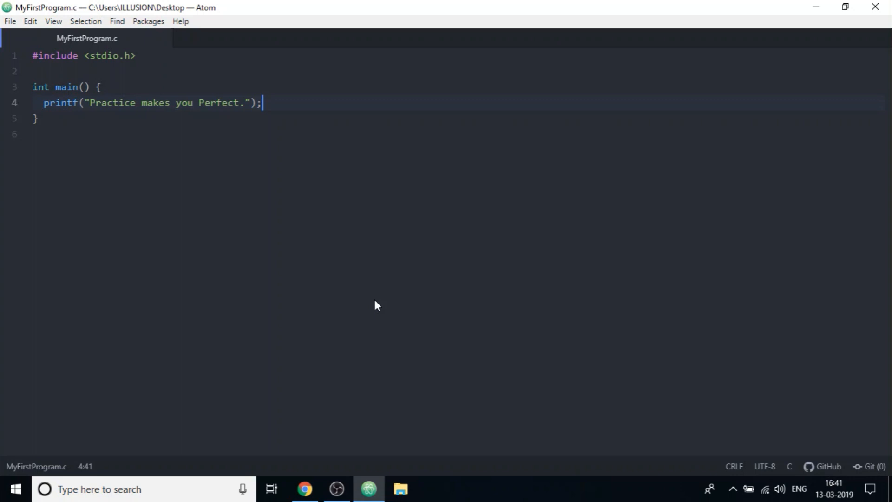